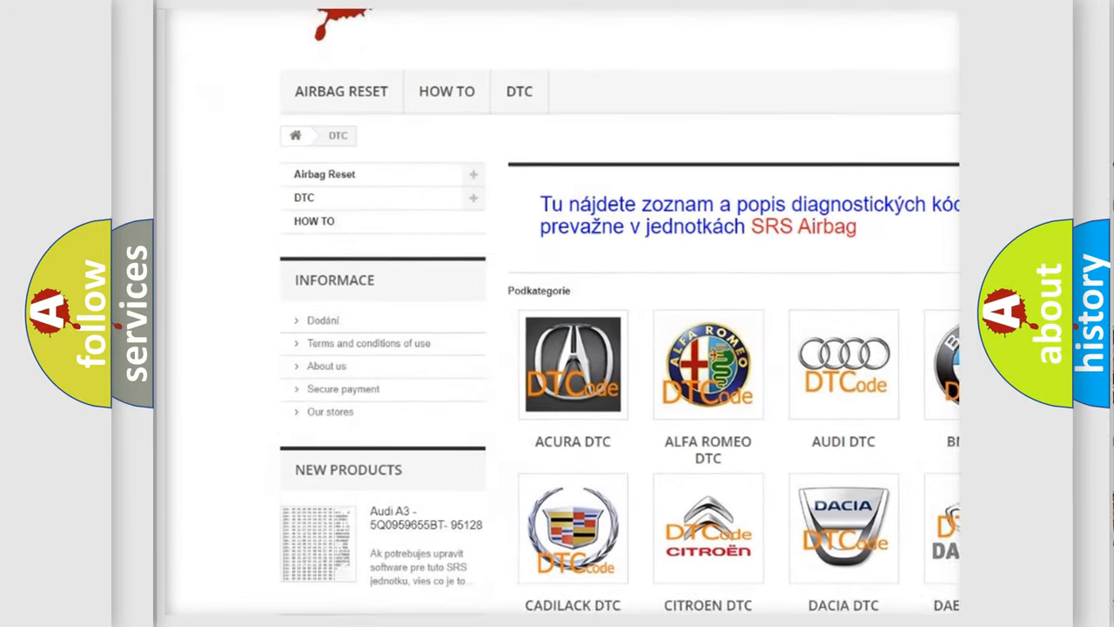
scroll(down, 3)
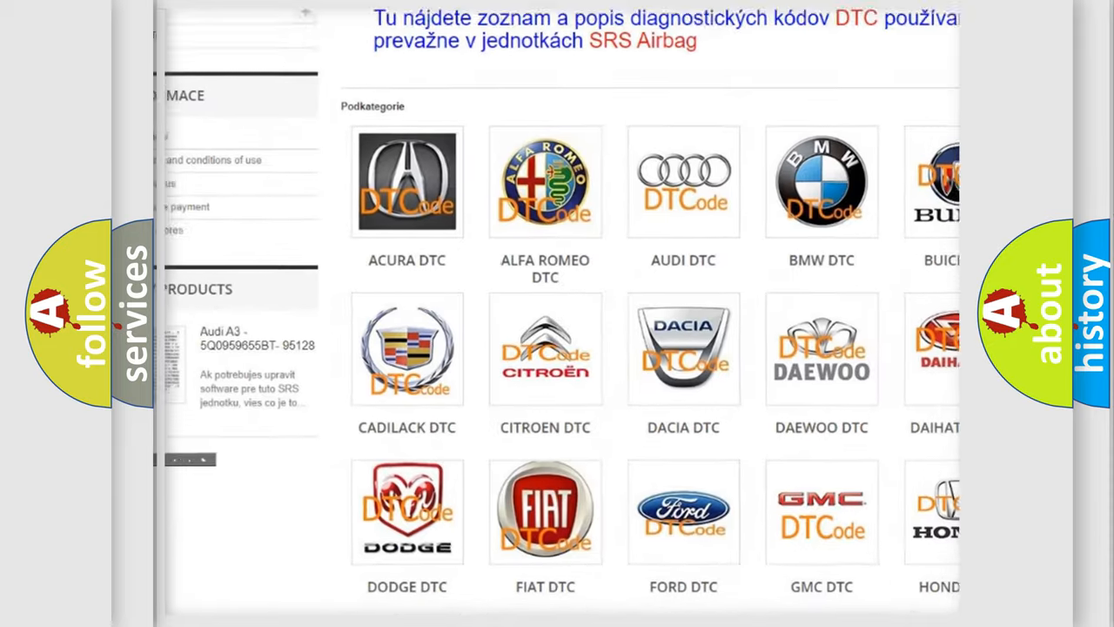
scroll(down, 3)
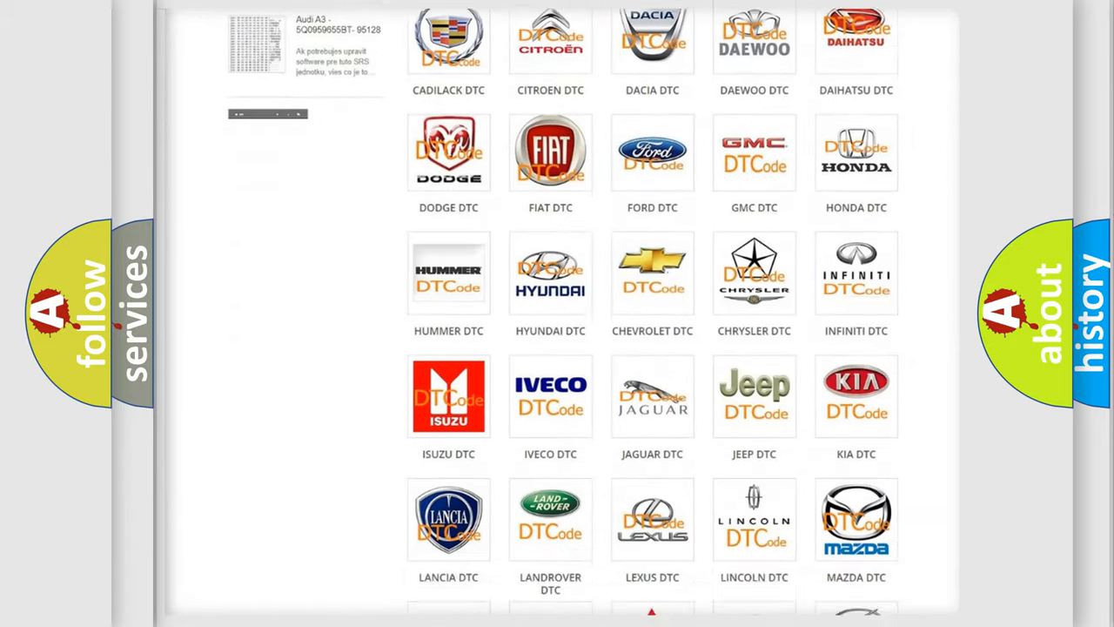
scroll(down, 3)
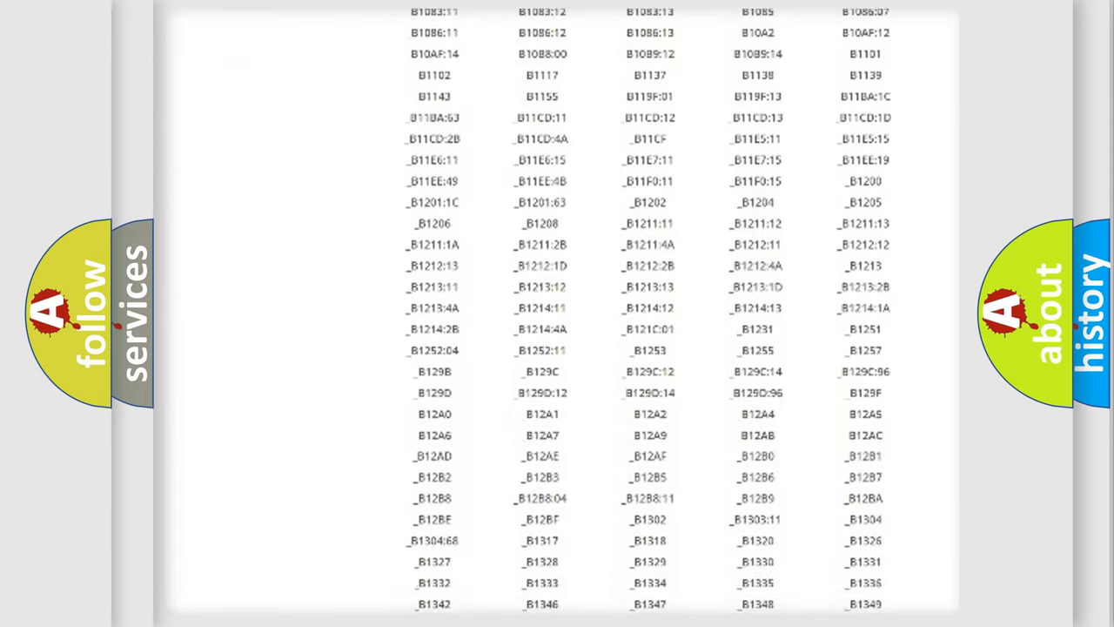
scroll(down, 3)
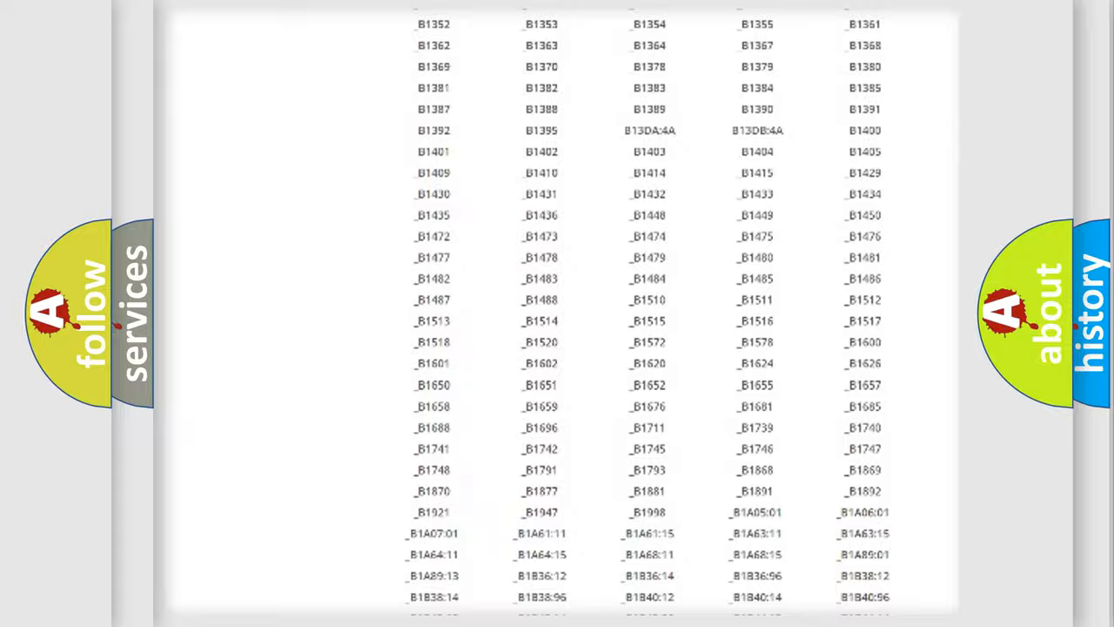